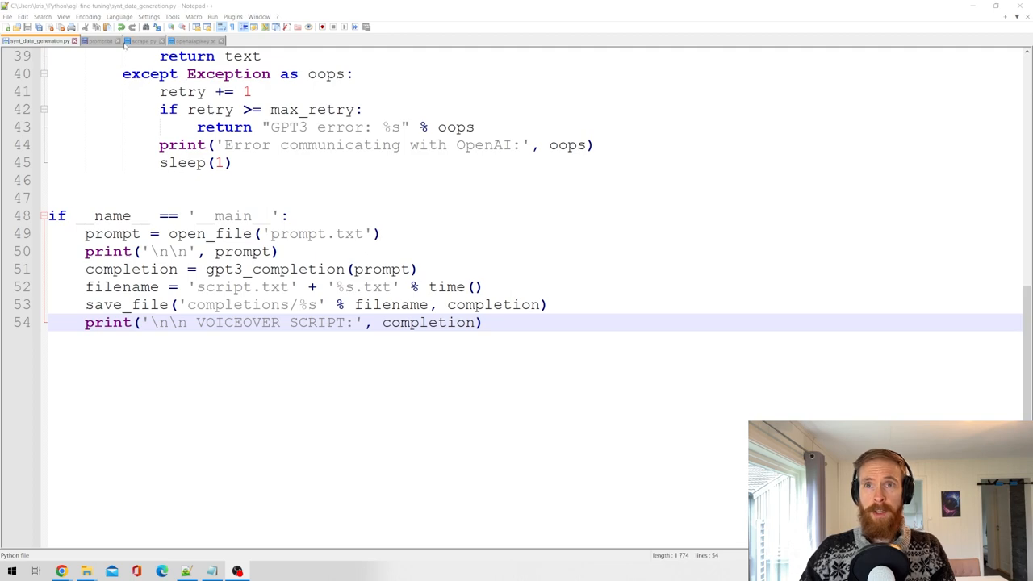
Show prompt.txt with the two MrBeast example scripts and place the cursor on the empty line below the instruction.
{"action": "left_click", "coordinate": [100, 42]}
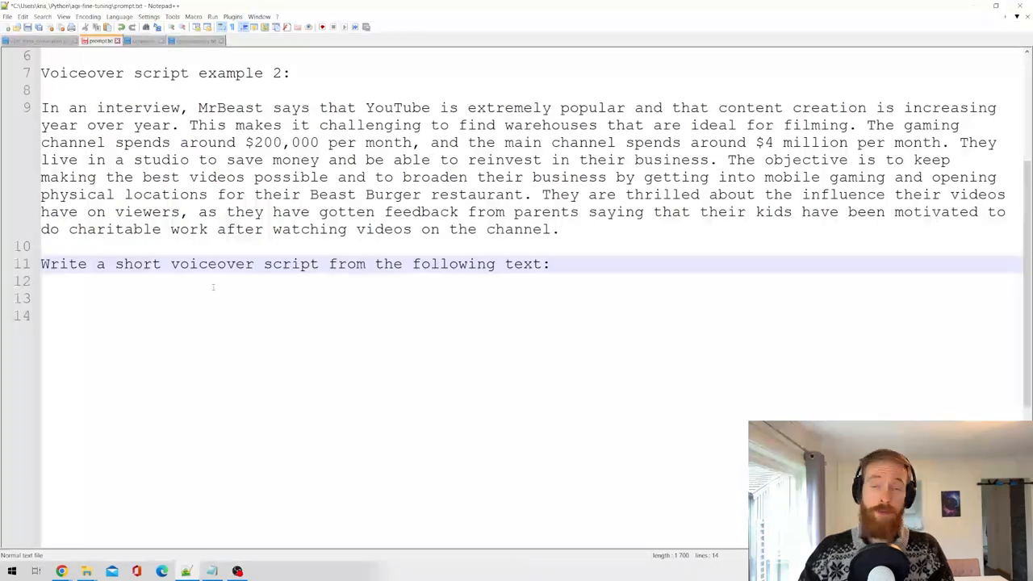
{"action": "scroll", "scroll_direction": "up", "scroll_amount": 3}
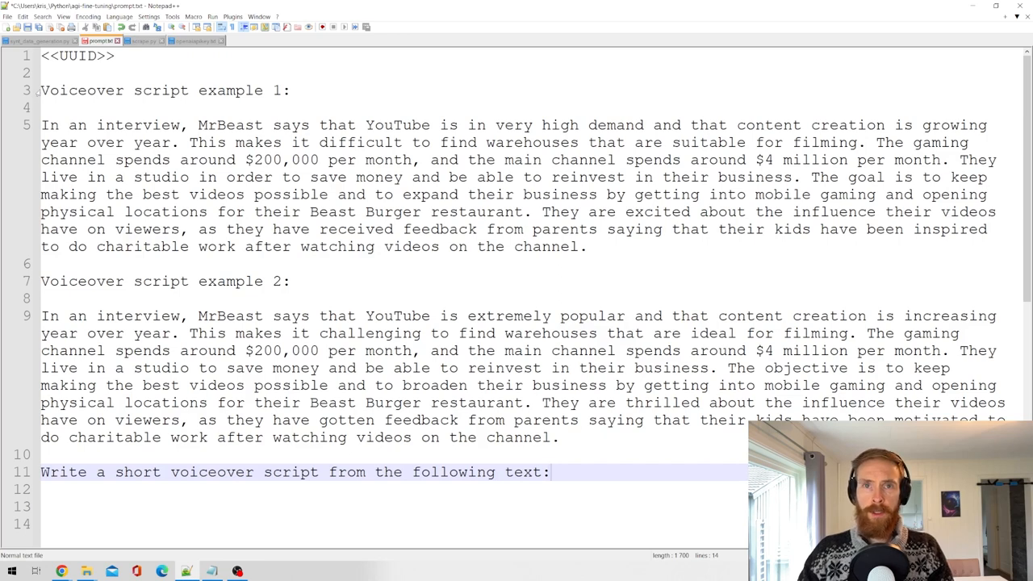
{"action": "left_click", "coordinate": [294, 90]}
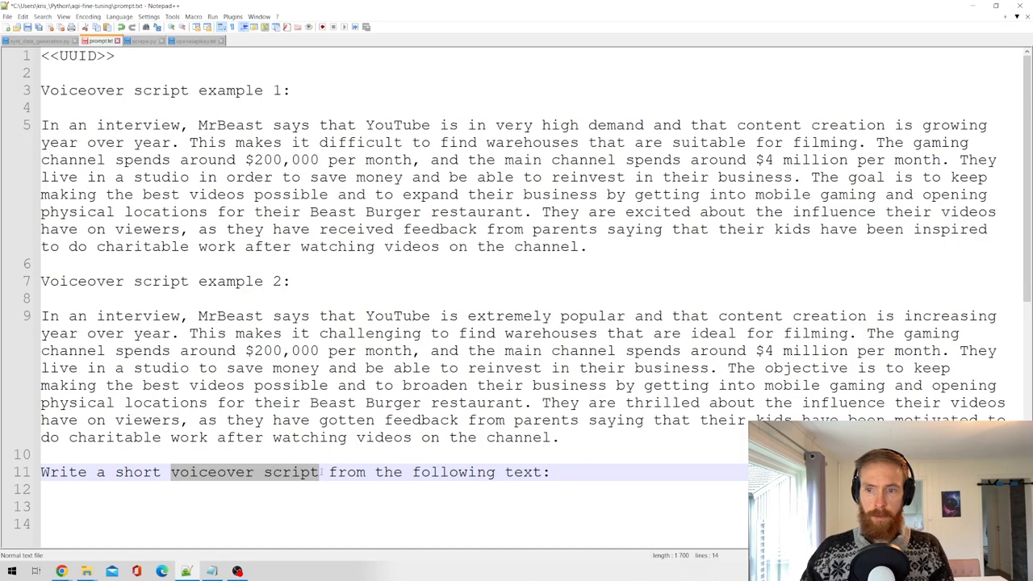
{"action": "left_click", "coordinate": [267, 281]}
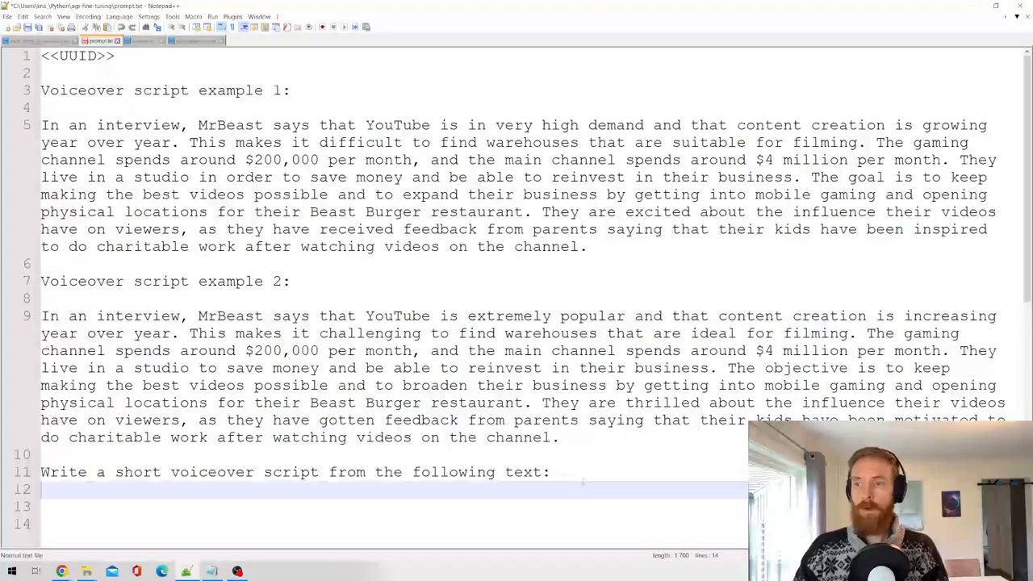
{"action": "scroll", "scroll_direction": "down", "scroll_amount": 3}
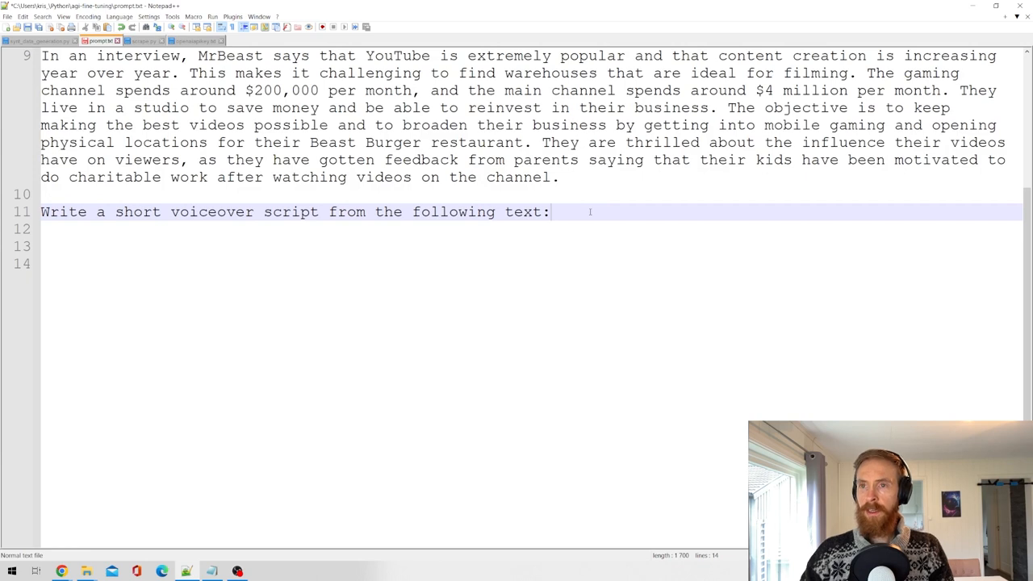
{"action": "mouse_move", "coordinate": [452, 401]}
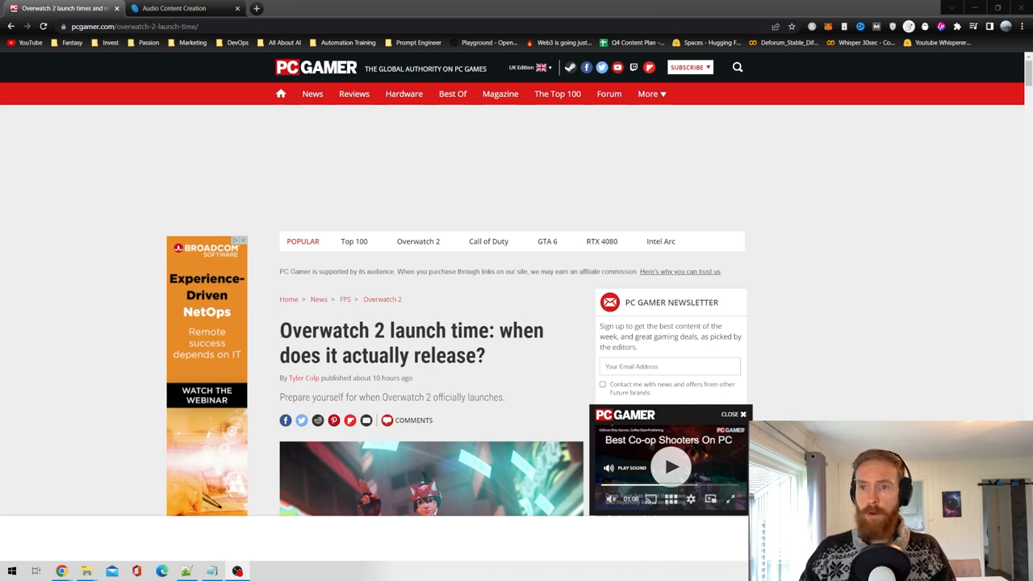
Copy the first three Overwatch 2 launch article paragraphs from Chrome into the prompt file below line 11.
{"action": "scroll", "scroll_direction": "down", "scroll_amount": 3}
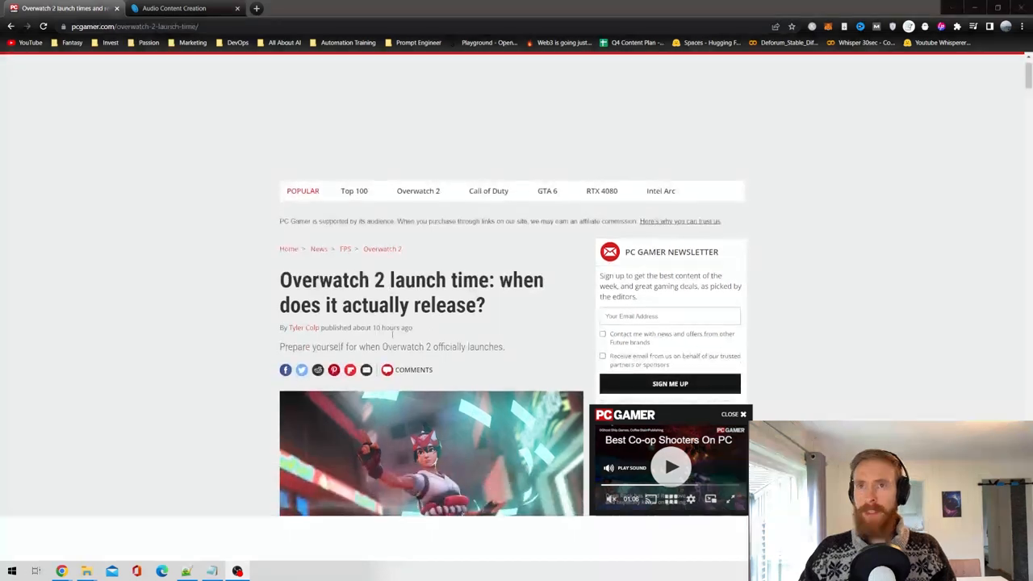
{"action": "scroll", "scroll_direction": "up", "scroll_amount": 3}
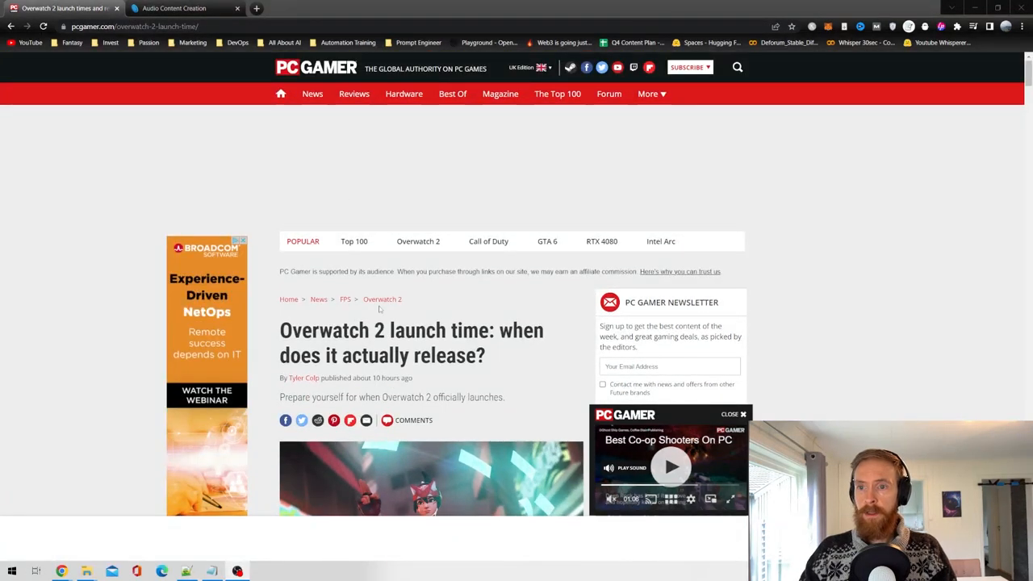
{"action": "mouse_move", "coordinate": [268, 300]}
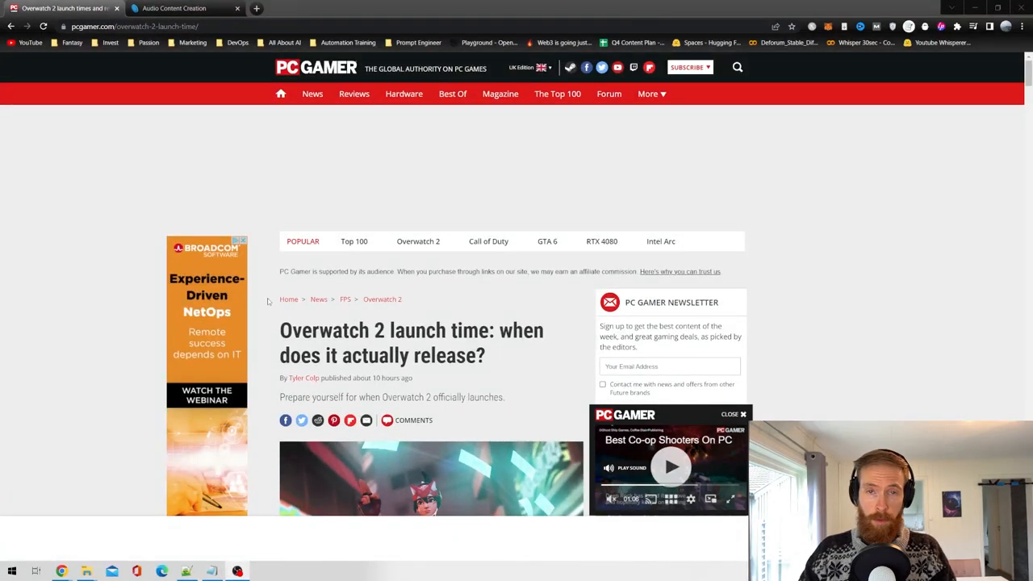
{"action": "scroll", "scroll_direction": "down", "scroll_amount": 3}
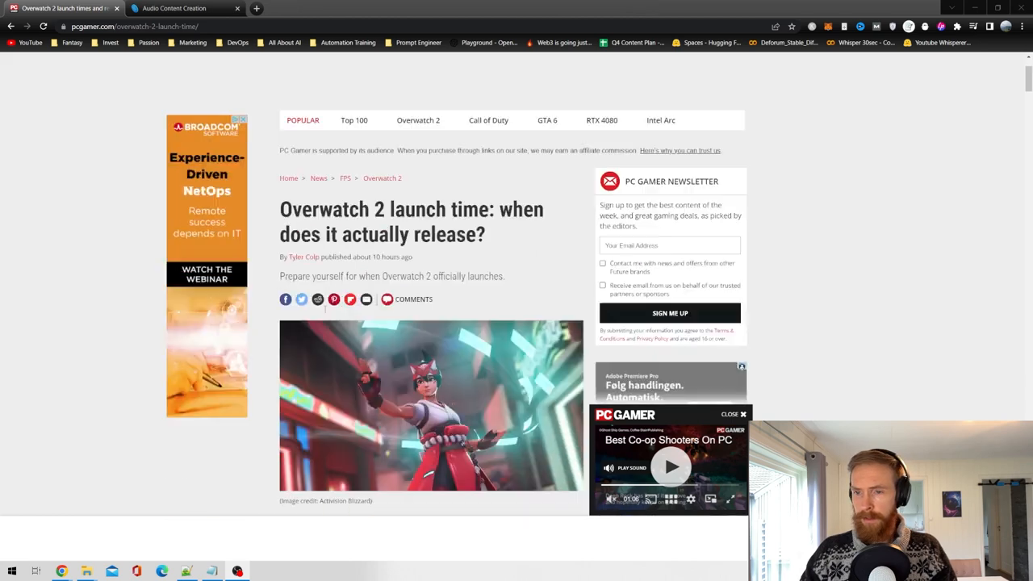
{"action": "scroll", "scroll_direction": "down", "scroll_amount": 3}
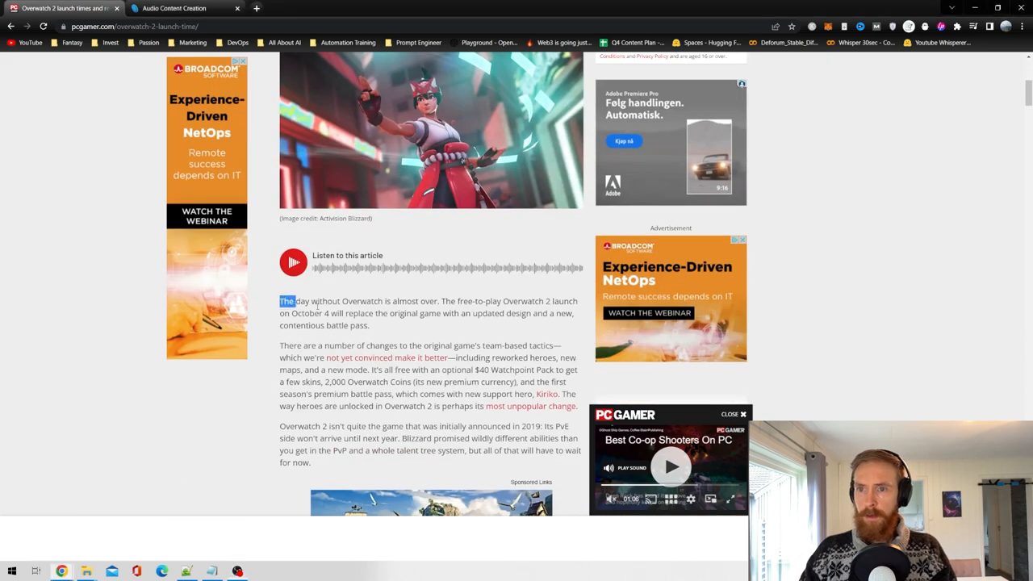
{"action": "left_click_drag", "start_coordinate": [287, 302], "coordinate": [313, 462]}
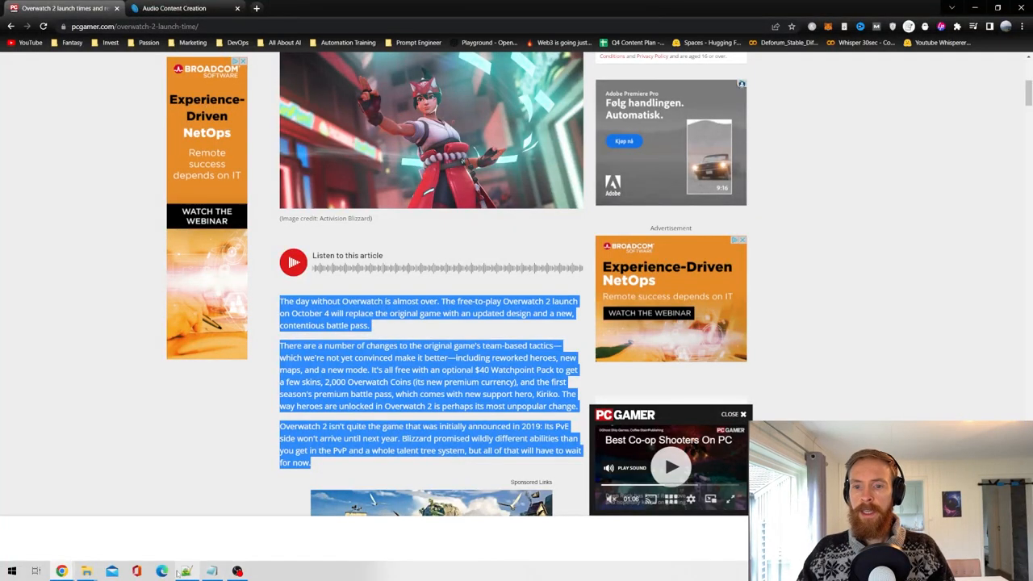
{"action": "left_click", "coordinate": [186, 572]}
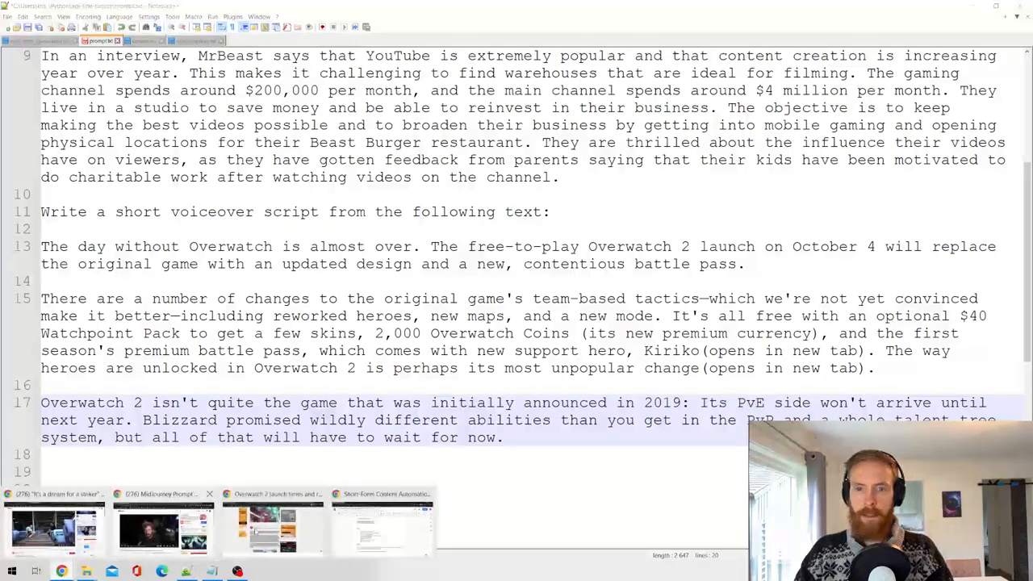
Copy the next article paragraph from Chrome and paste it after the others in the prompt file.
{"action": "left_click", "coordinate": [271, 529]}
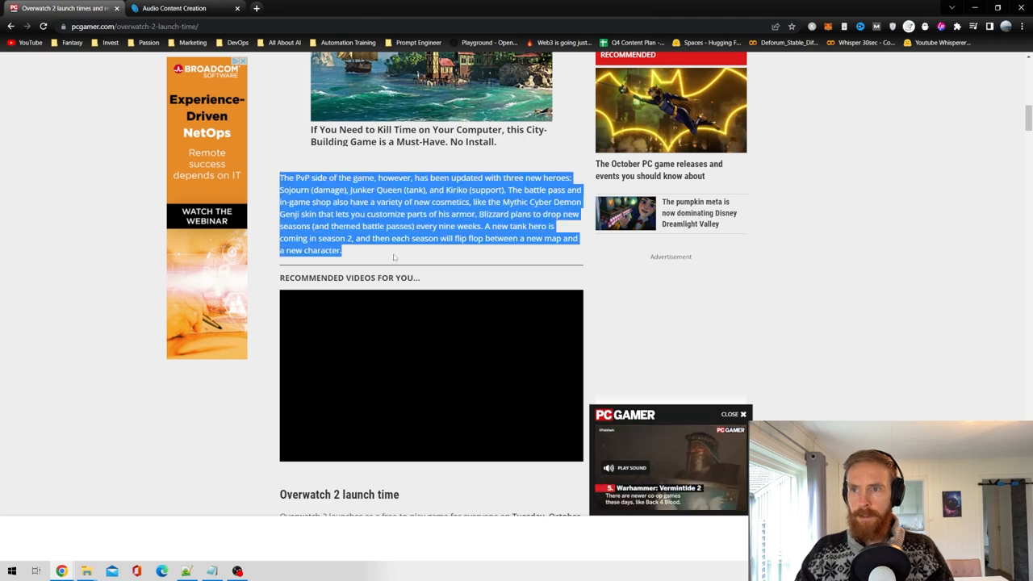
{"action": "left_click", "coordinate": [188, 571]}
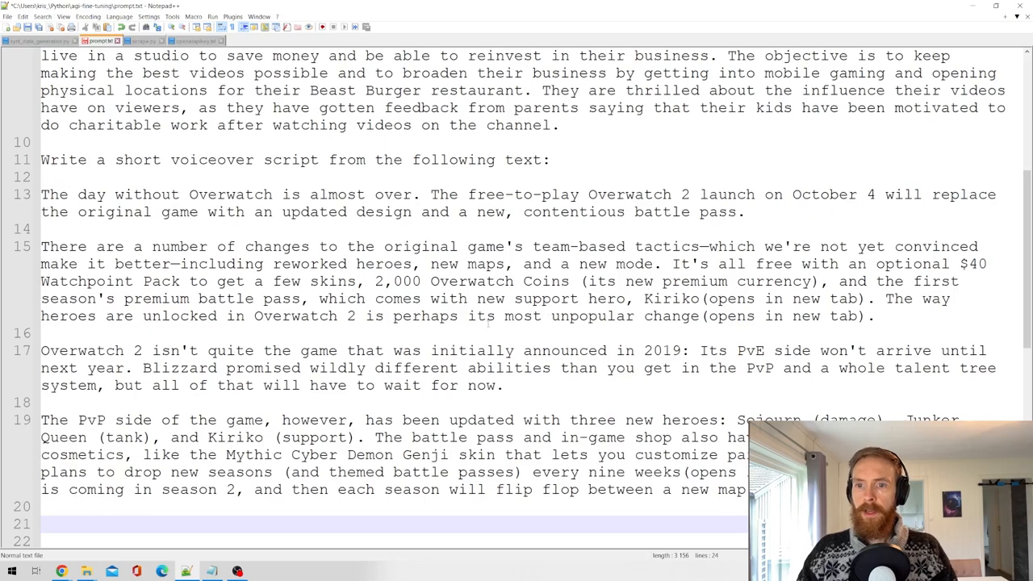
{"action": "scroll", "scroll_direction": "up", "scroll_amount": 3}
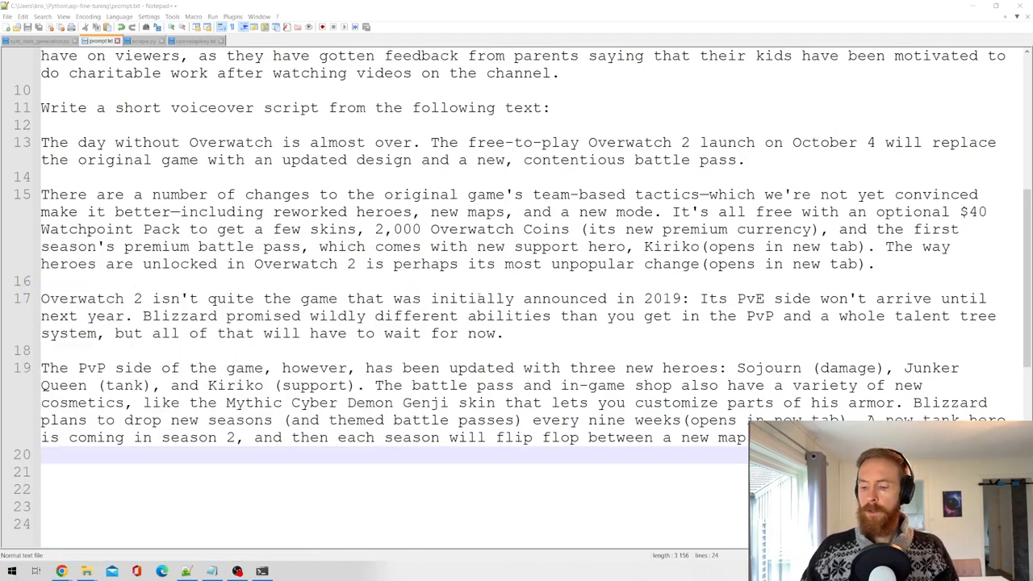
In PowerShell, change to the agi-fine-tuning folder and run python synt_data_generation.py.
{"action": "left_click", "coordinate": [188, 571]}
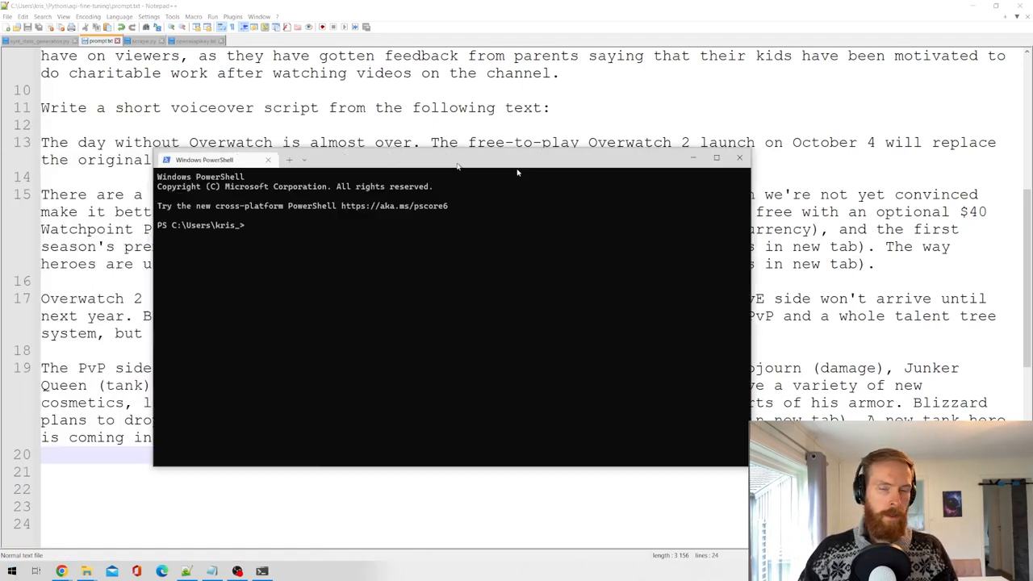
{"action": "type", "text": "cd agi-fine-tuning"}
{"action": "type", "text": "Python synt_data_generation.py"}
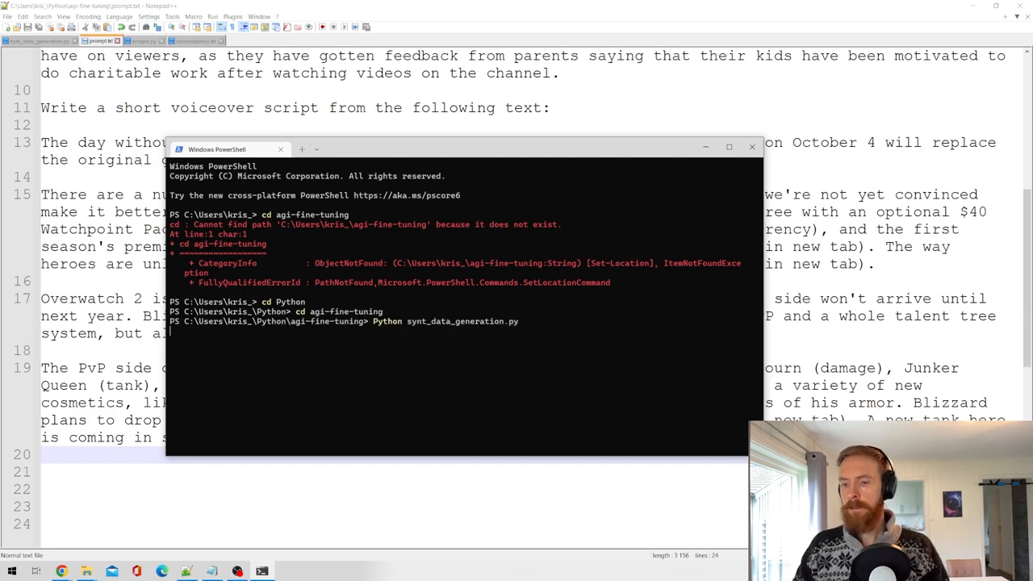
{"action": "key", "text": "Return"}
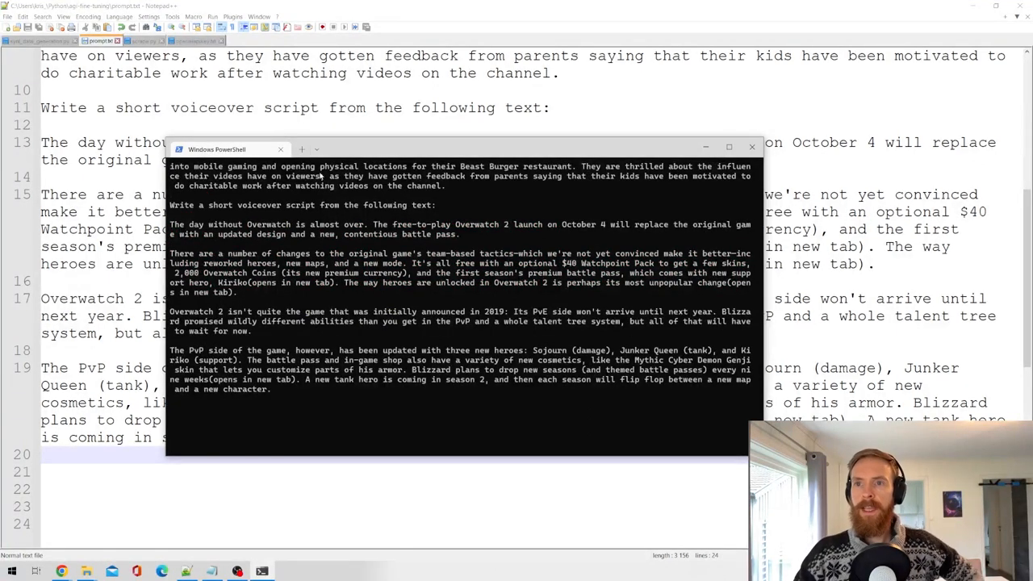
{"action": "key", "text": "Return"}
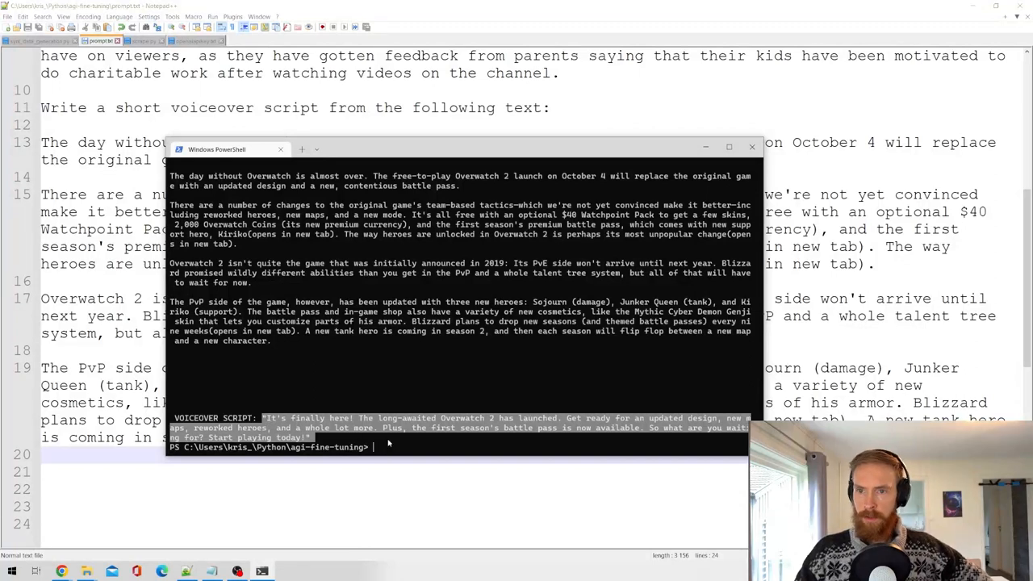
{"action": "type", "text": "Python synt_data_generation.py"}
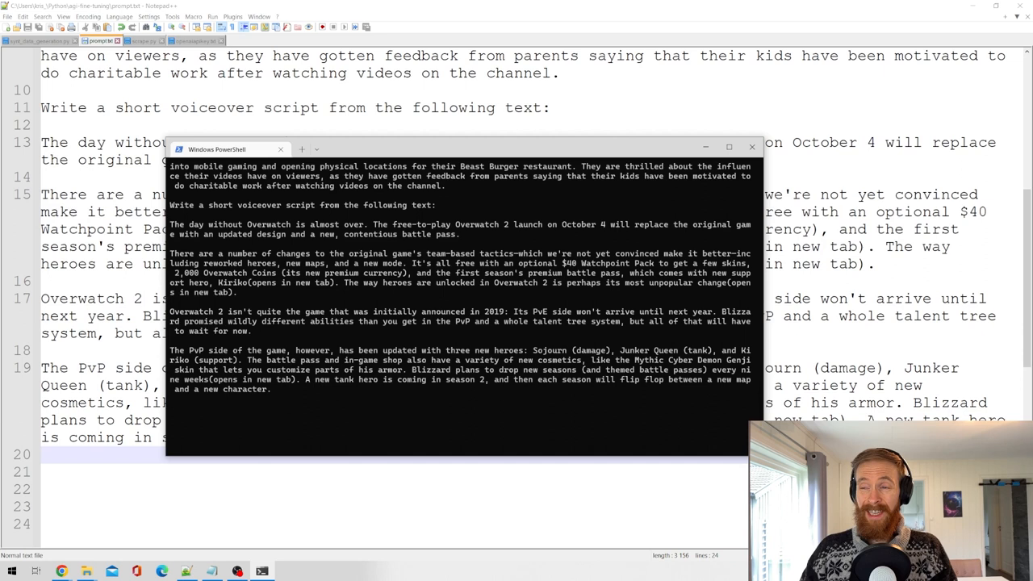
{"action": "mouse_move", "coordinate": [449, 412]}
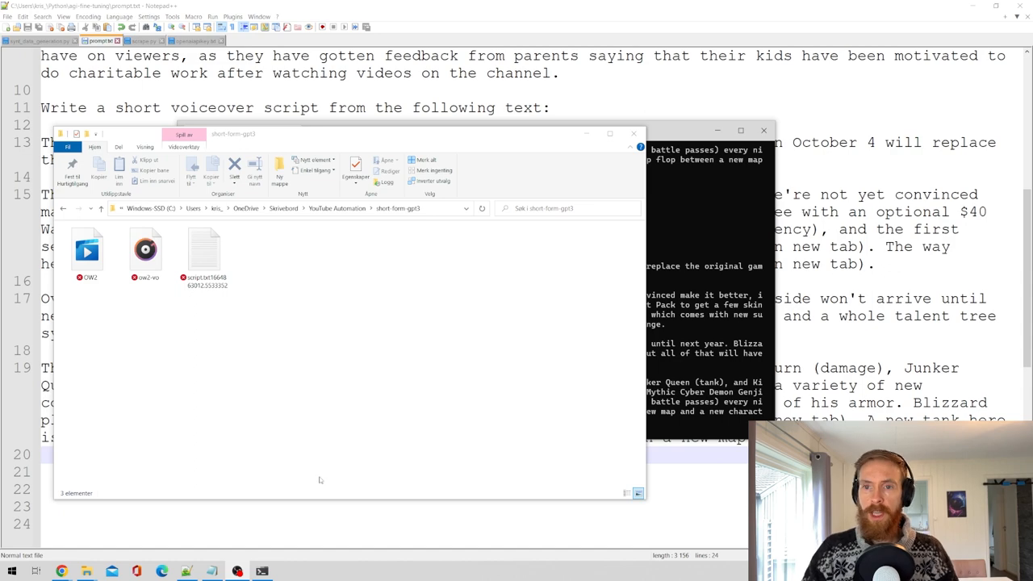
Open the Overwatch voiceover script .txt in Notepad and select all its text for copying.
{"action": "double_click", "coordinate": [207, 250]}
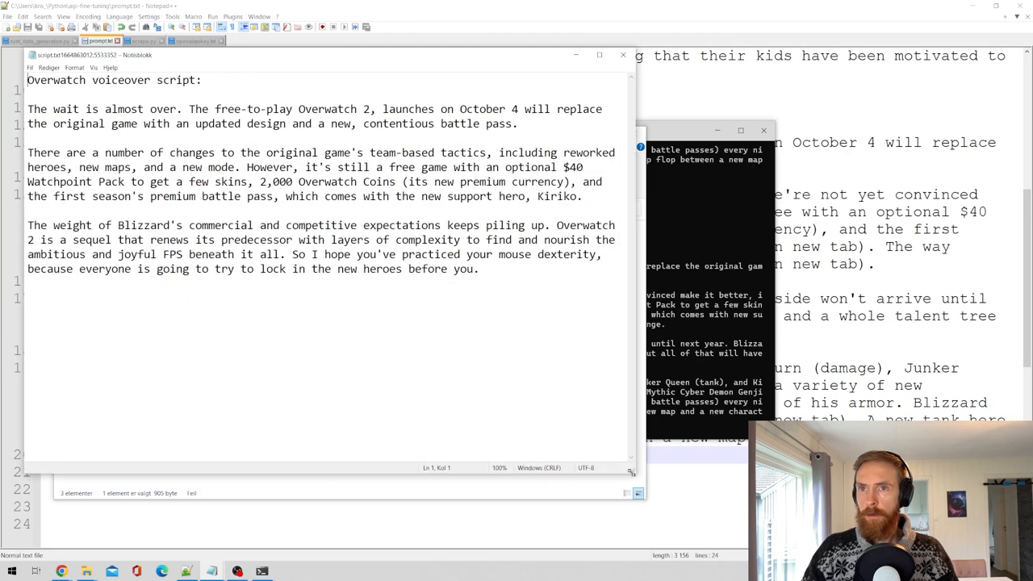
{"action": "scroll", "scroll_direction": "up", "scroll_amount": 3}
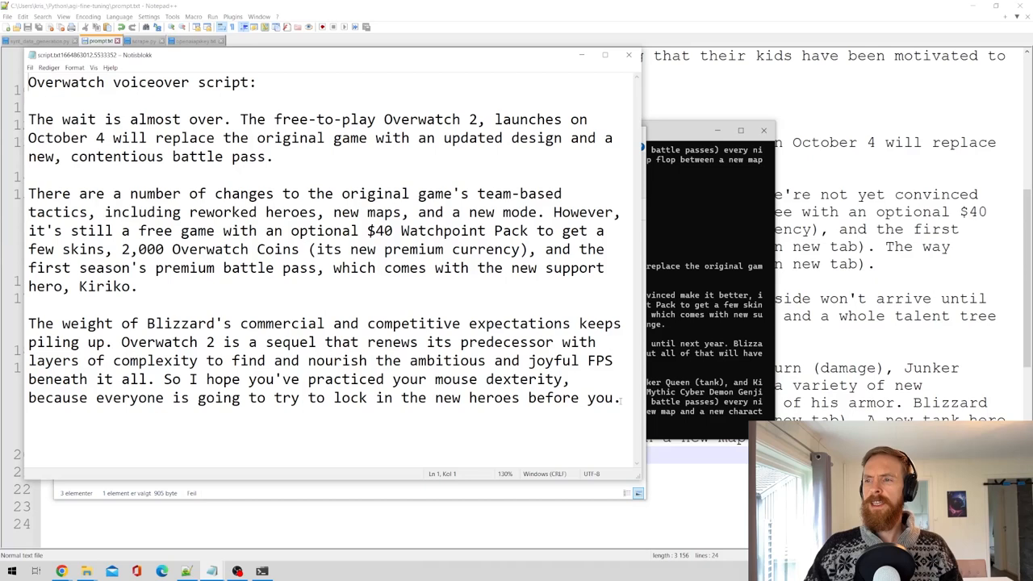
{"action": "key", "text": "ctrl+a"}
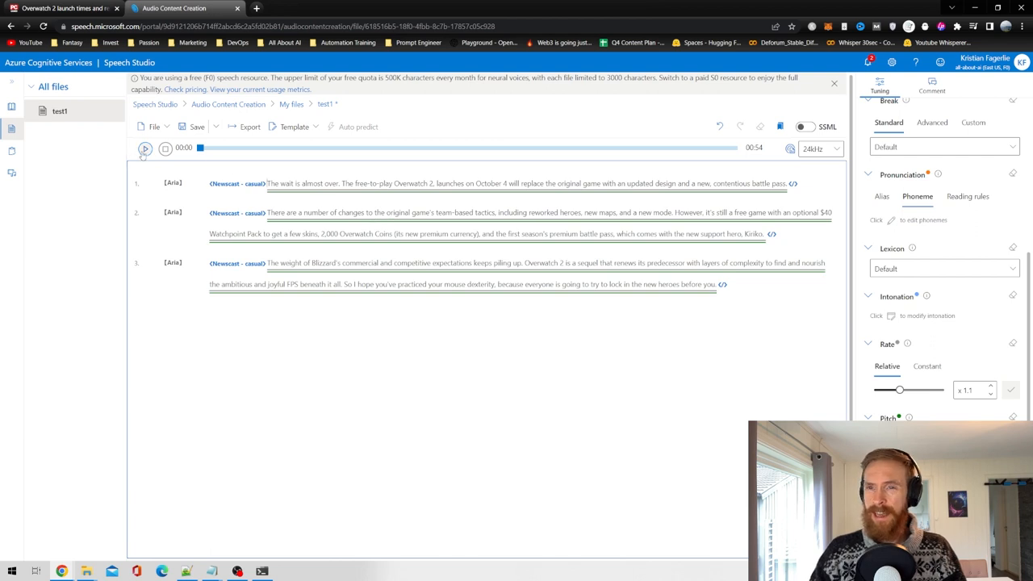
{"action": "left_click", "coordinate": [145, 148]}
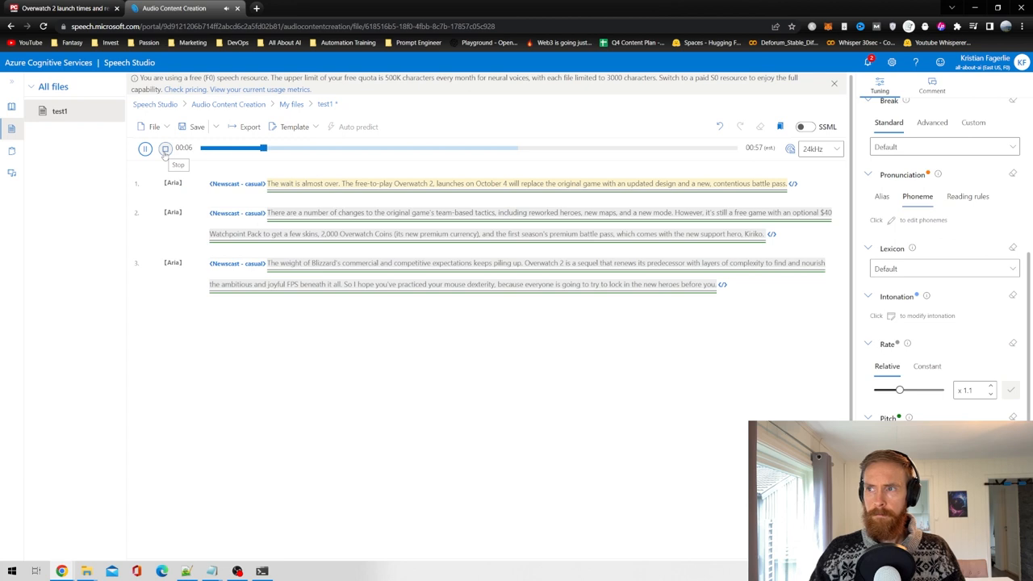
{"action": "left_click", "coordinate": [165, 149]}
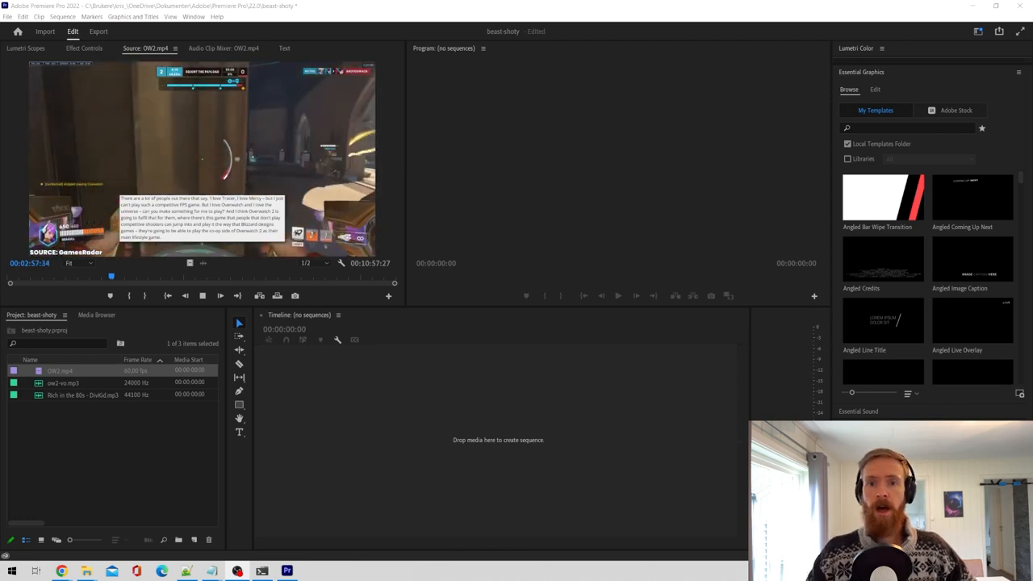
Create a sequence from ow2-vo.mp3 and find the Auto Reframe effect for the OW2.mp4 clips.
{"action": "left_click", "coordinate": [63, 383]}
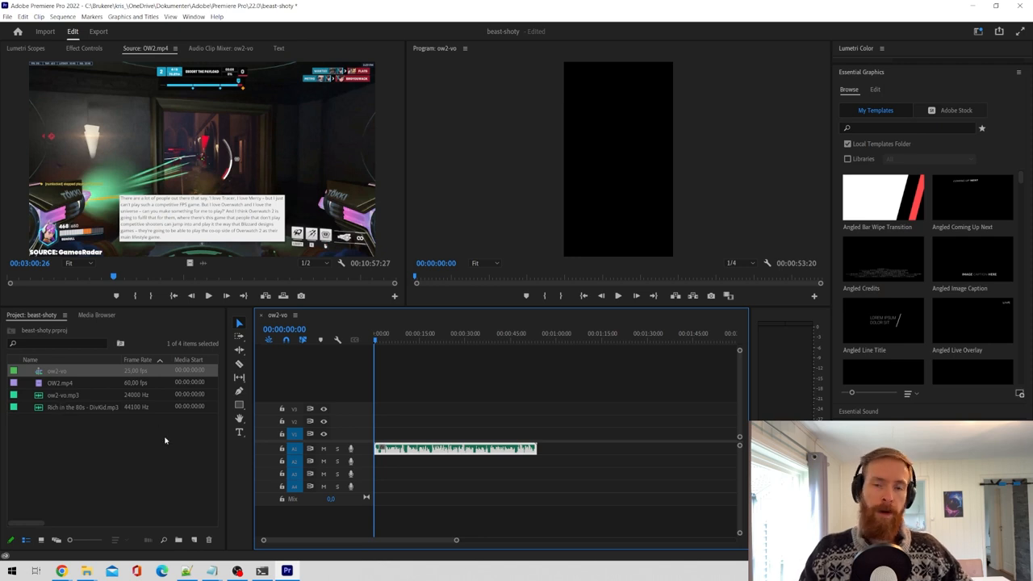
{"action": "mouse_move", "coordinate": [113, 460]}
{"action": "type", "text": "reframe"}
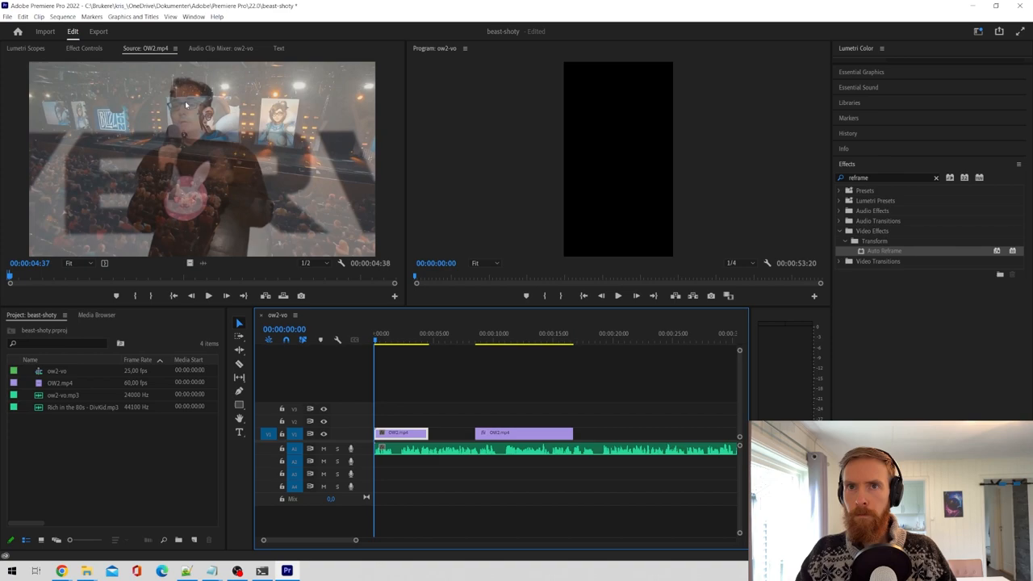
{"action": "left_click", "coordinate": [616, 296]}
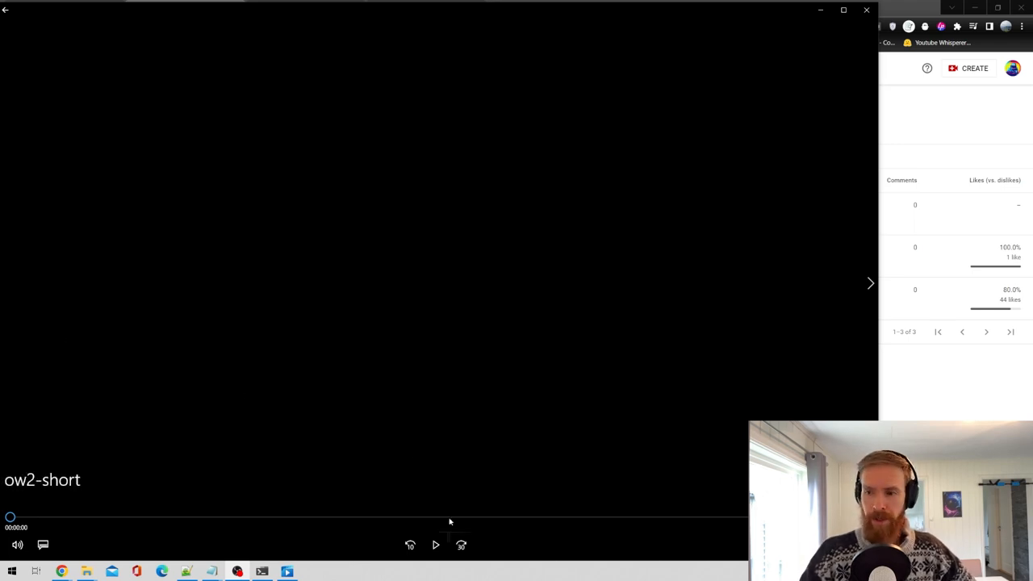
{"action": "mouse_move", "coordinate": [436, 546]}
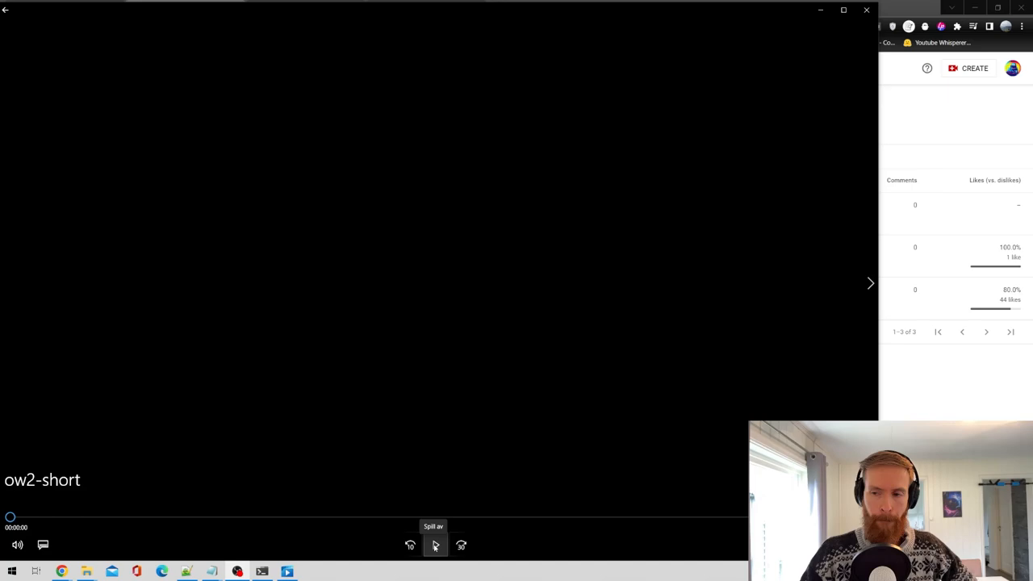
Play the exported ow2-short video with burned-in subtitles in Media Player.
{"action": "left_click", "coordinate": [434, 546]}
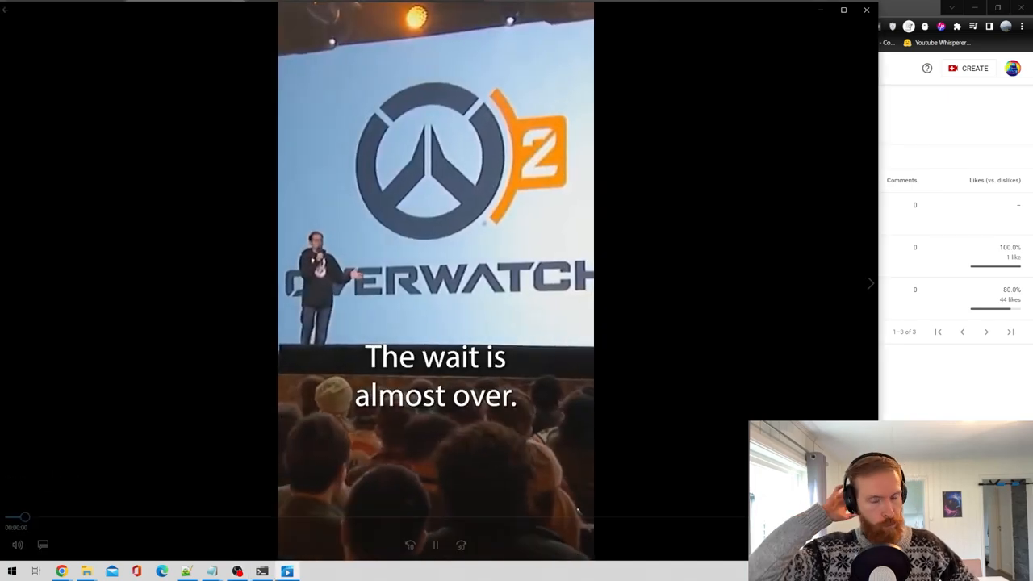
{"action": "left_click", "coordinate": [436, 546]}
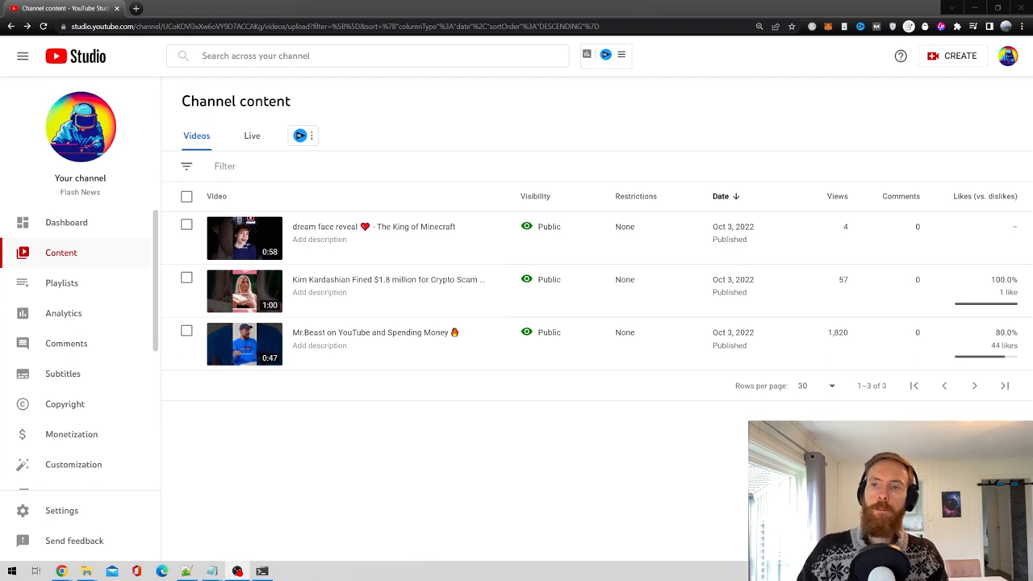
{"action": "mouse_move", "coordinate": [336, 428]}
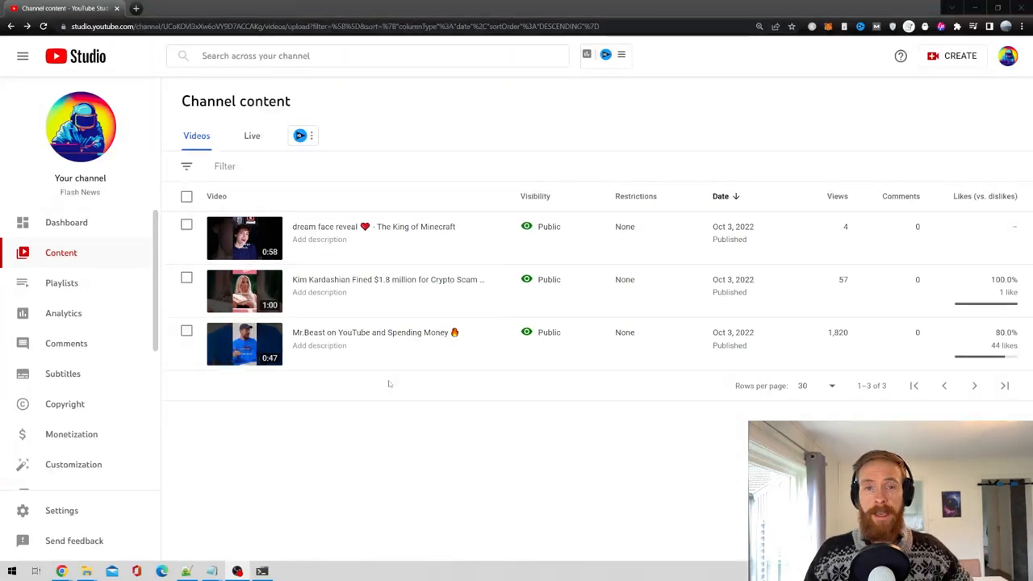
{"action": "mouse_move", "coordinate": [891, 342]}
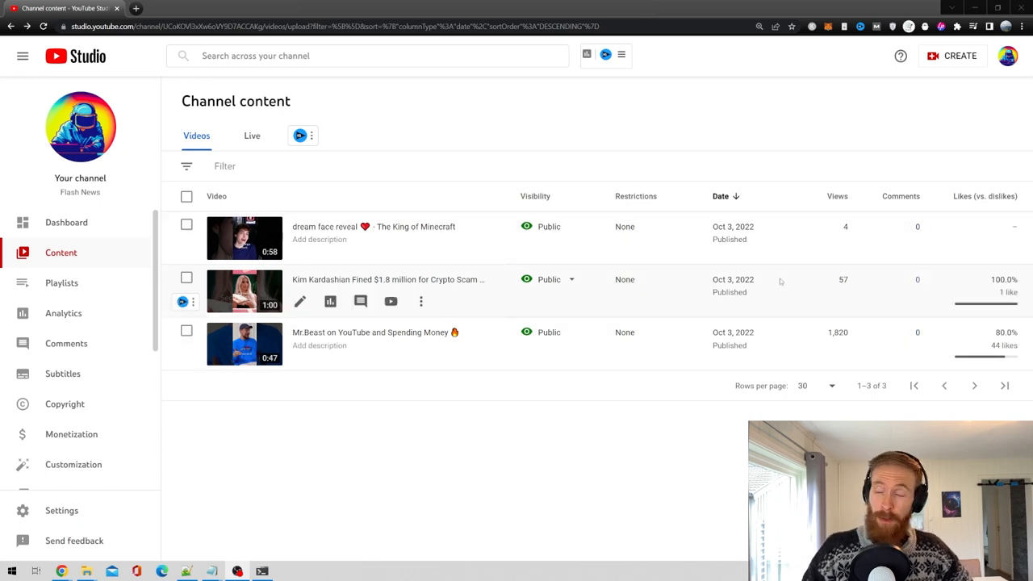
{"action": "mouse_move", "coordinate": [878, 384]}
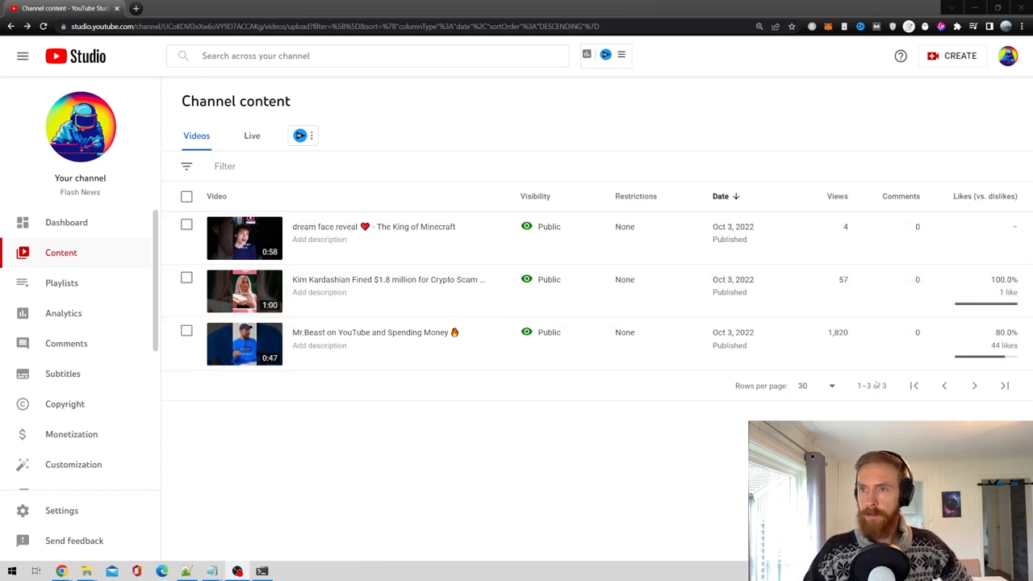
{"action": "mouse_move", "coordinate": [313, 352]}
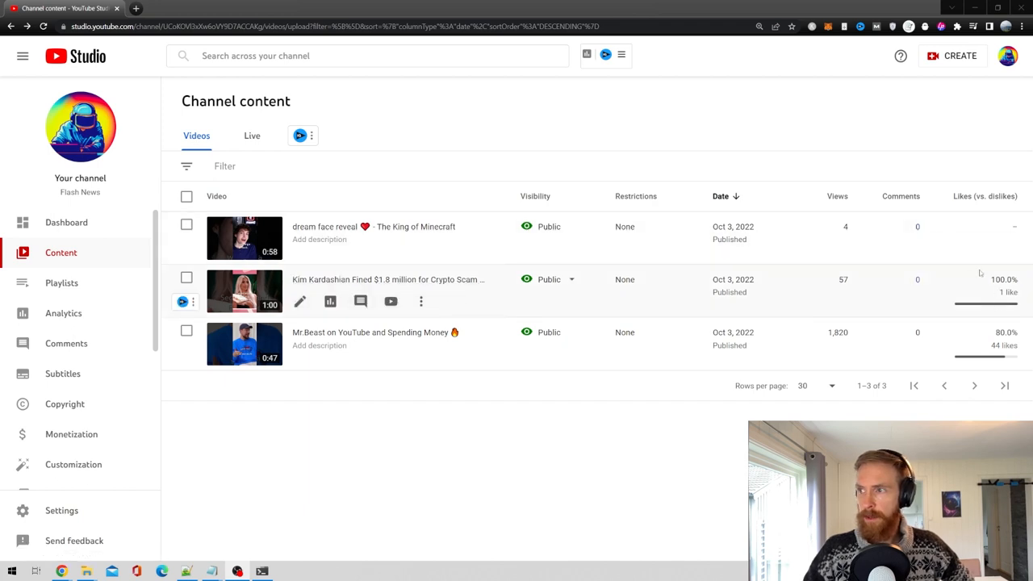
{"action": "mouse_move", "coordinate": [373, 225]}
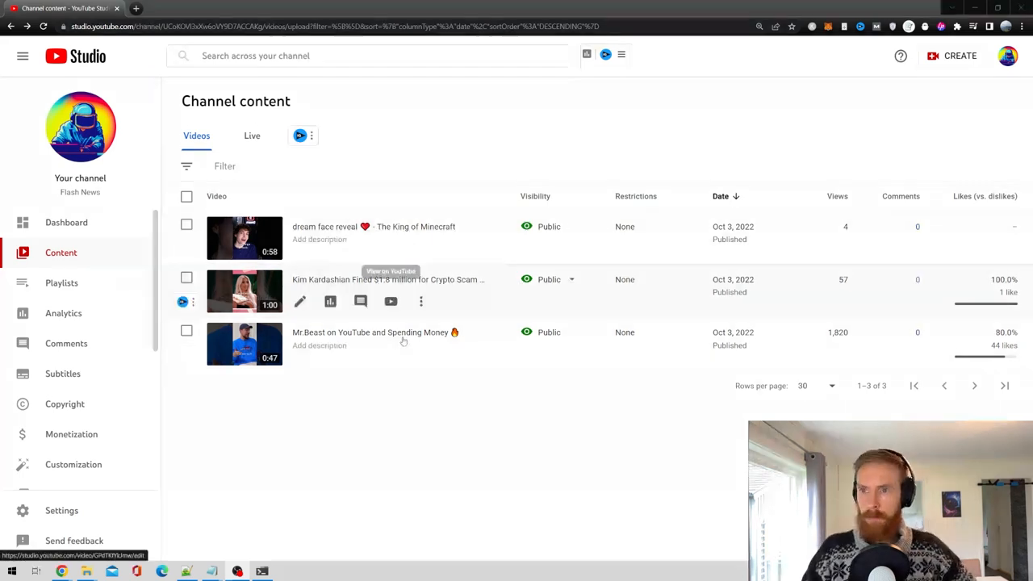
{"action": "mouse_move", "coordinate": [390, 249]}
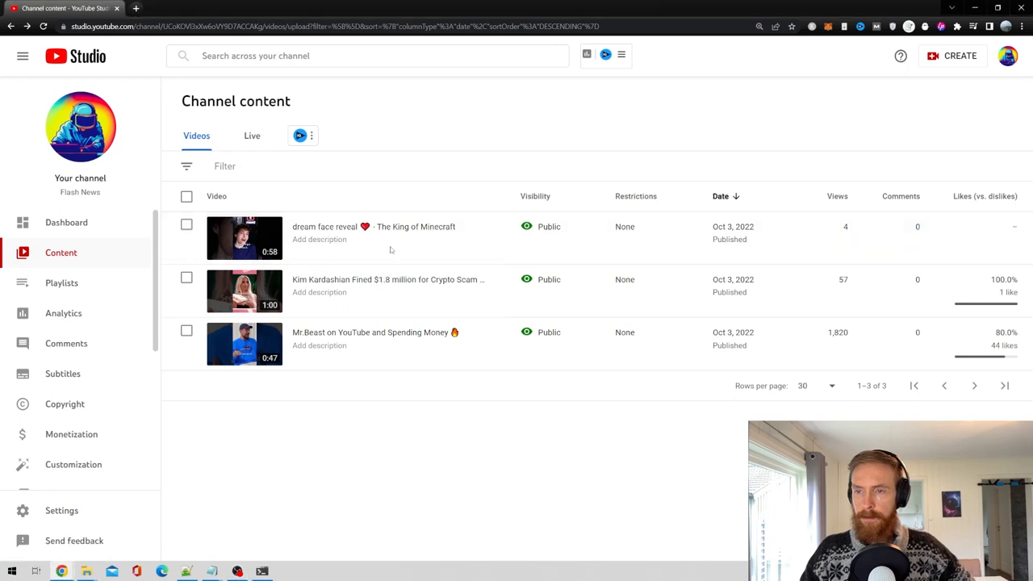
{"action": "left_click", "coordinate": [244, 237]}
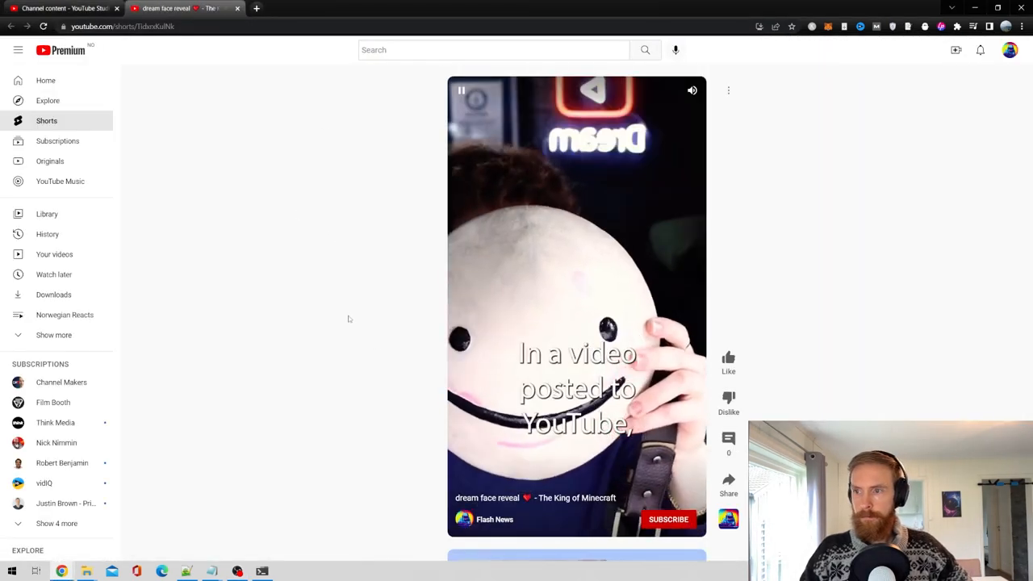
{"action": "left_click", "coordinate": [53, 334]}
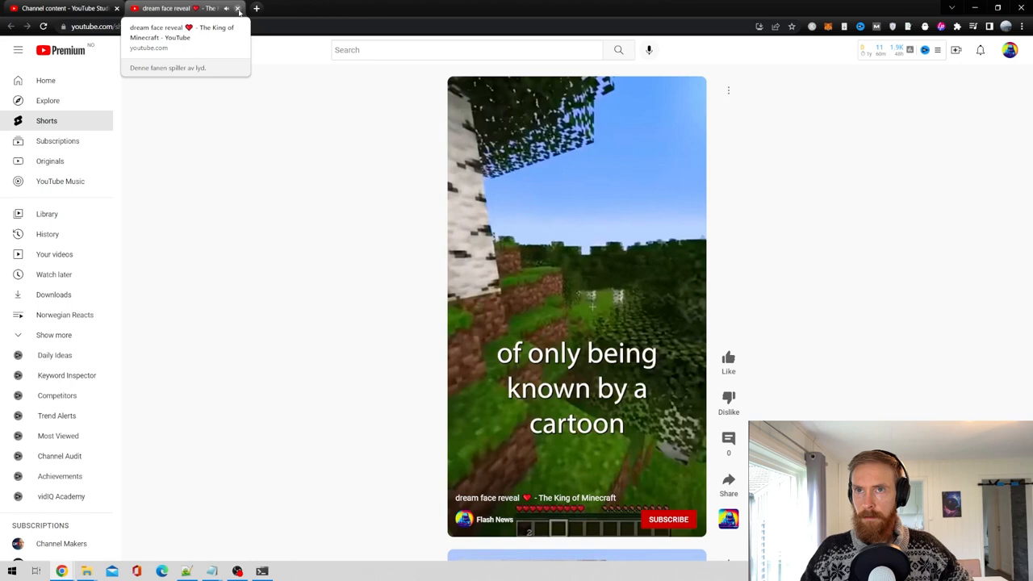
{"action": "left_click", "coordinate": [237, 8]}
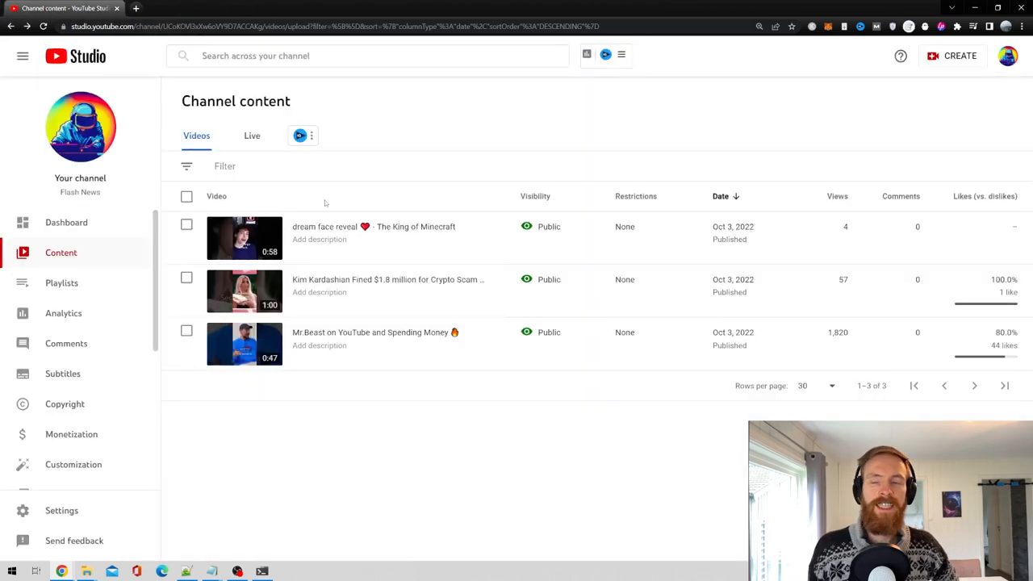